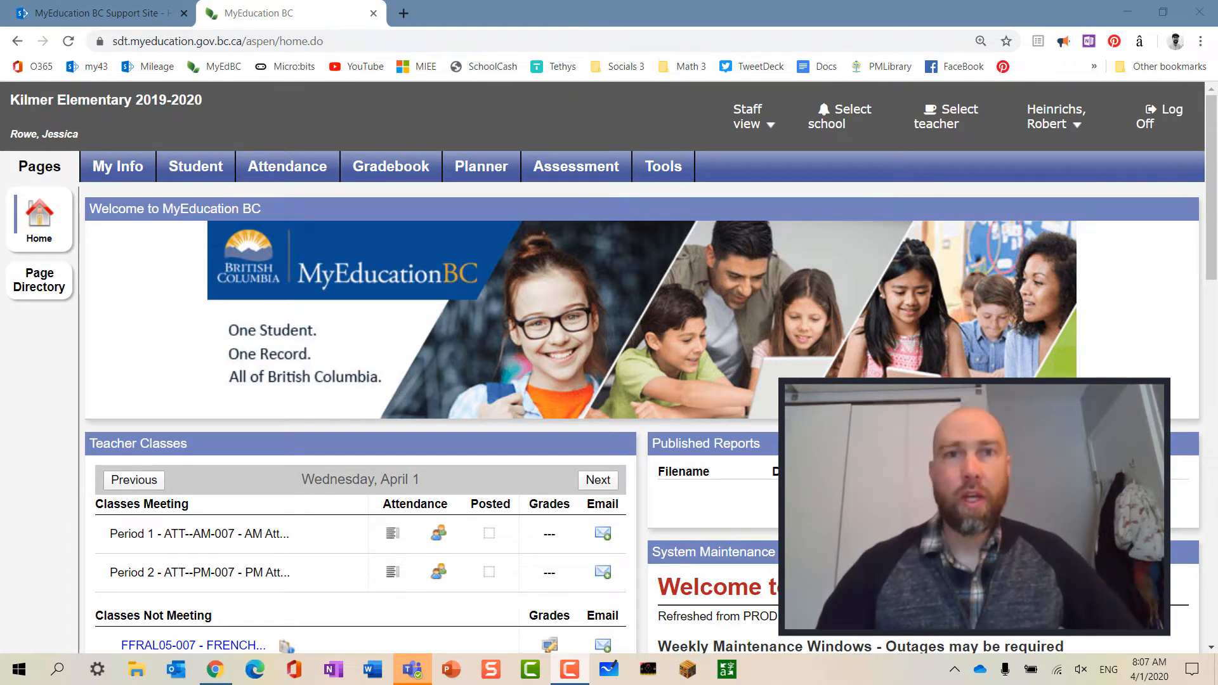
{"action": "mouse_move", "coordinate": [1191, 503]}
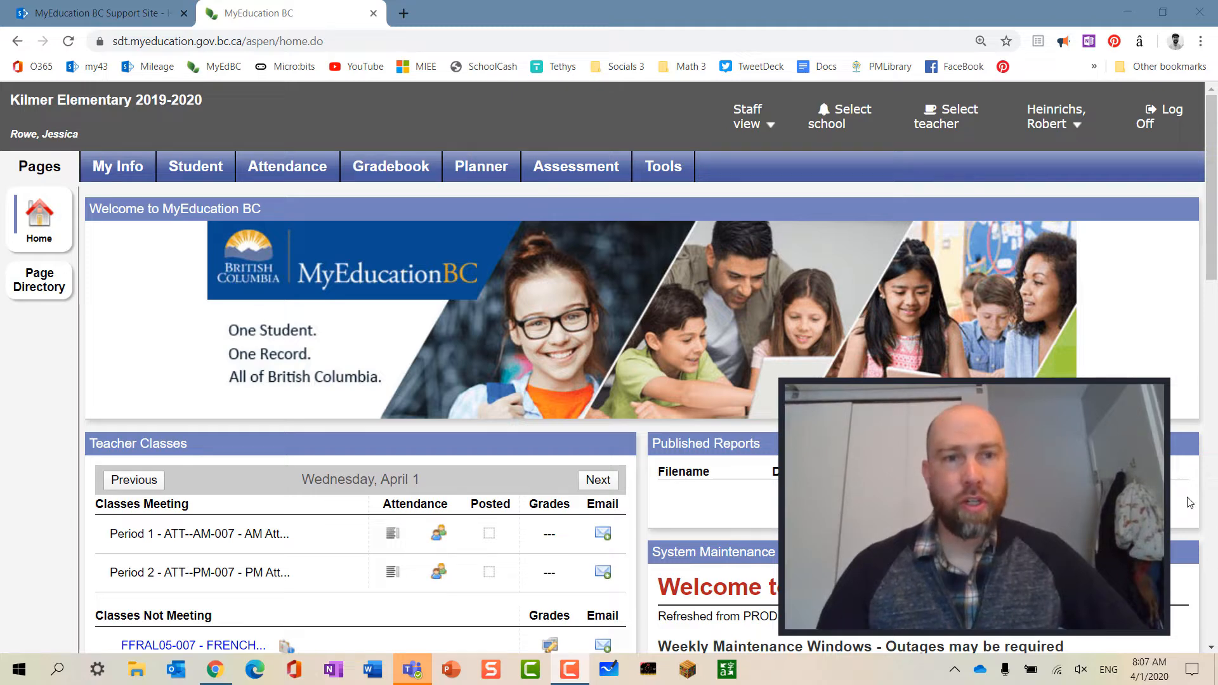
{"action": "mouse_move", "coordinate": [768, 395]}
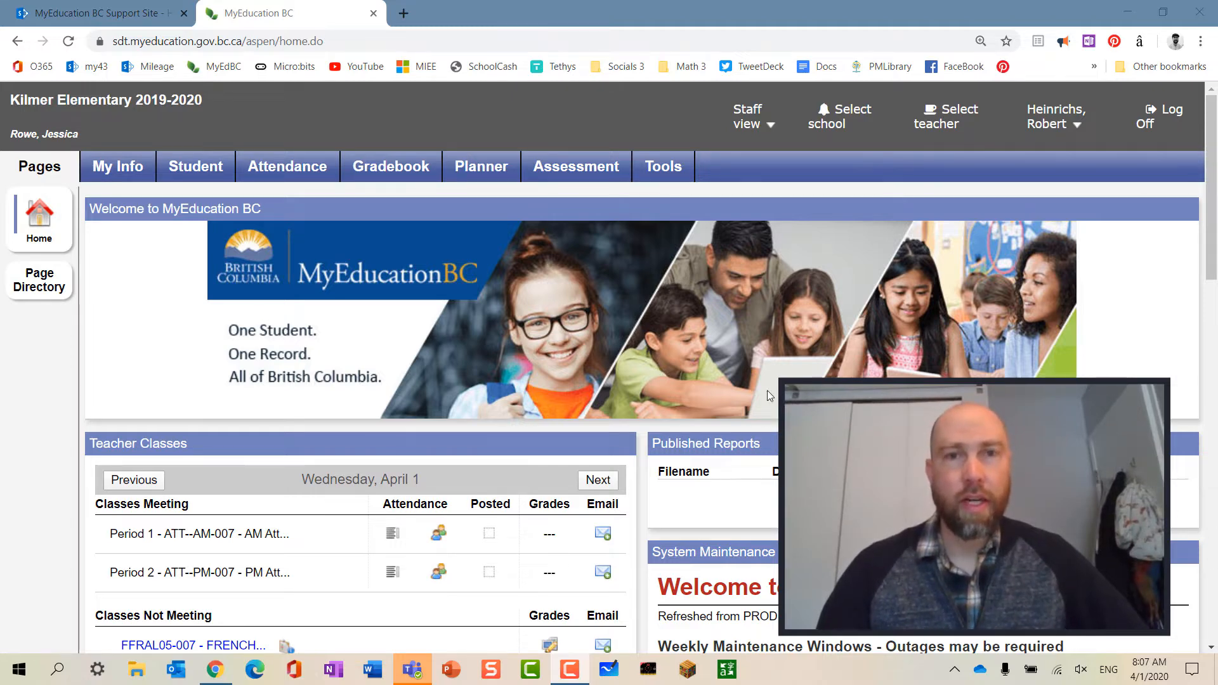
{"action": "mouse_move", "coordinate": [199, 170]}
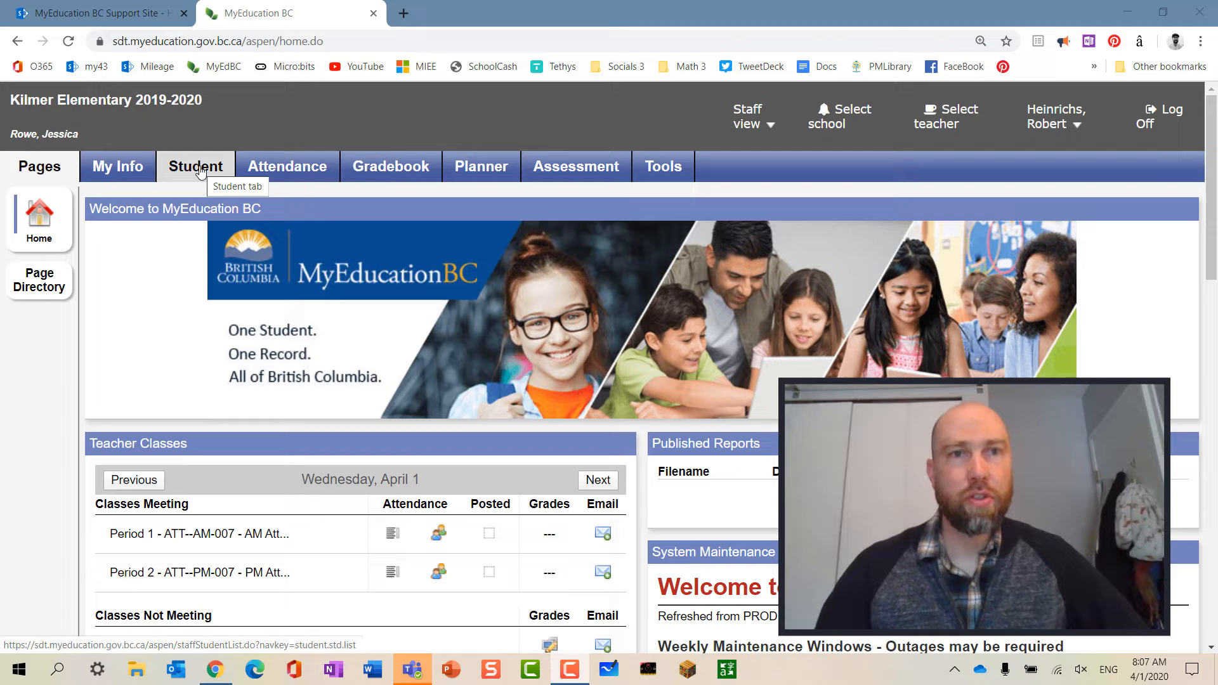
Leave the staff home page for the Student List.
{"action": "left_click", "coordinate": [196, 166]}
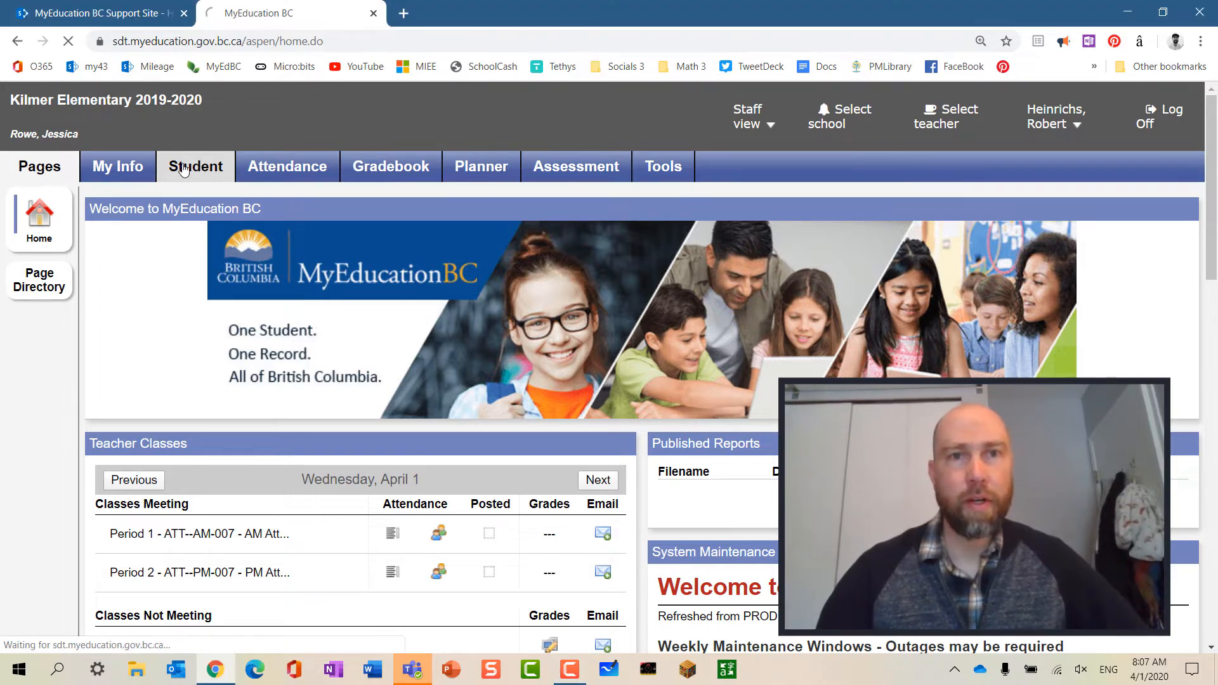
Filter the Student List to Students In My Homerooms, showing 21 students.
{"action": "left_click", "coordinate": [195, 166]}
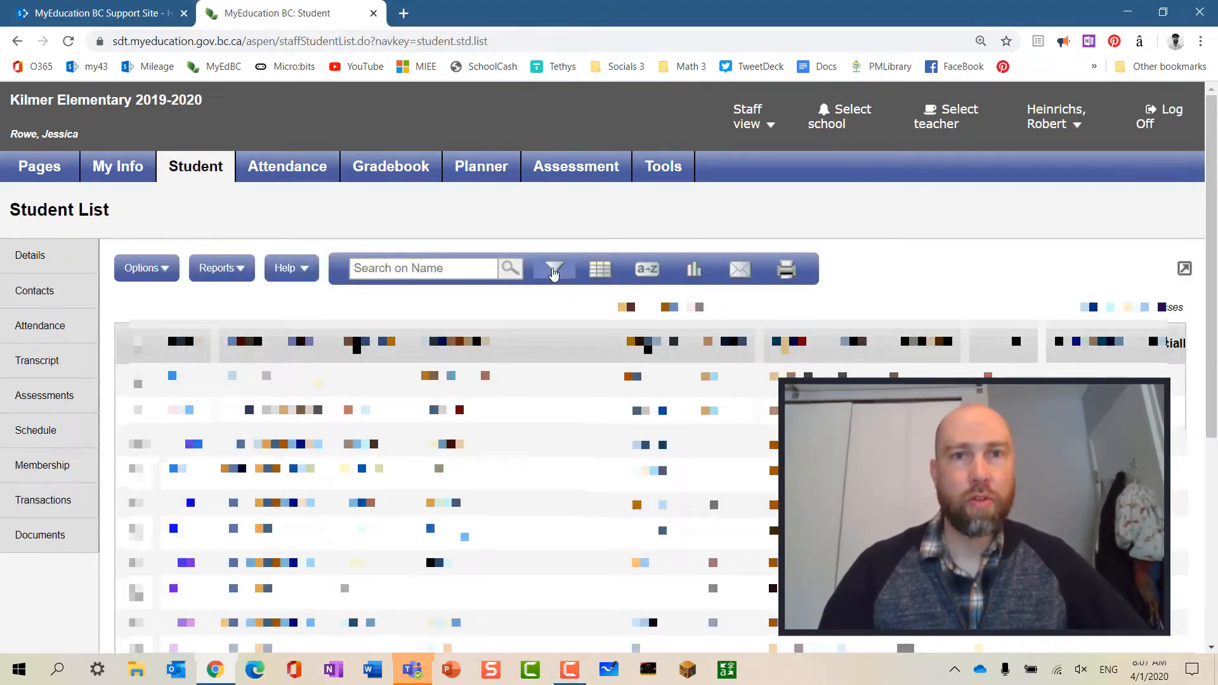
{"action": "left_click", "coordinate": [554, 268]}
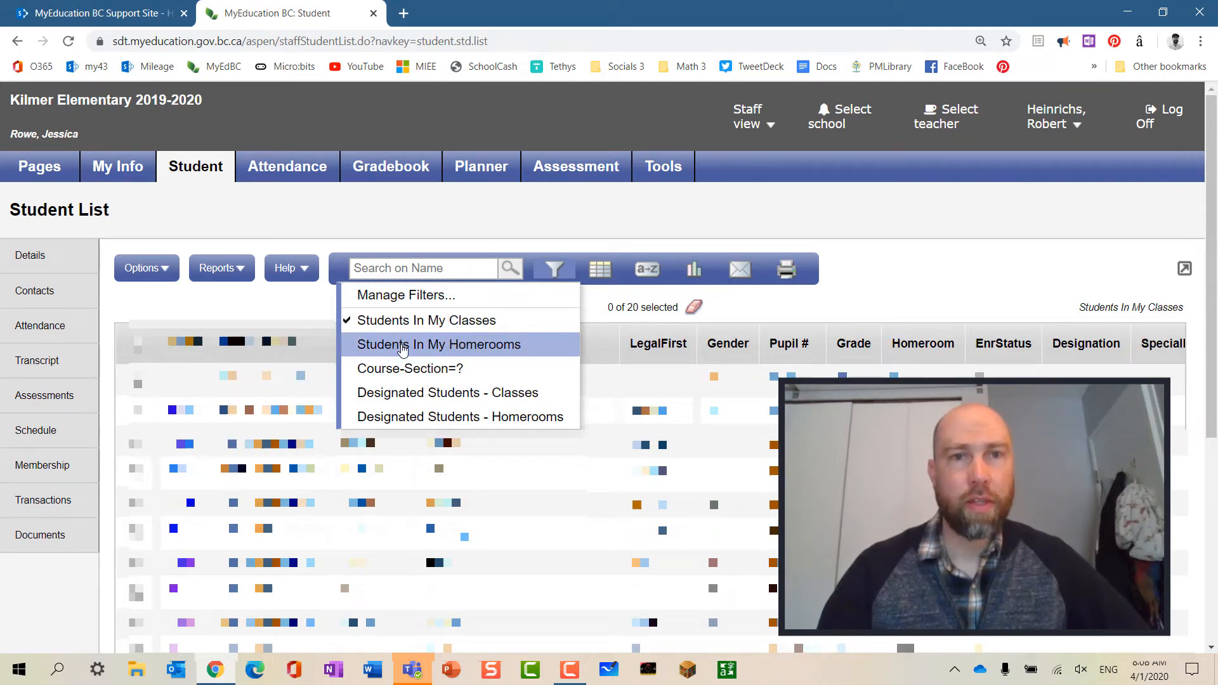
{"action": "left_click", "coordinate": [438, 344]}
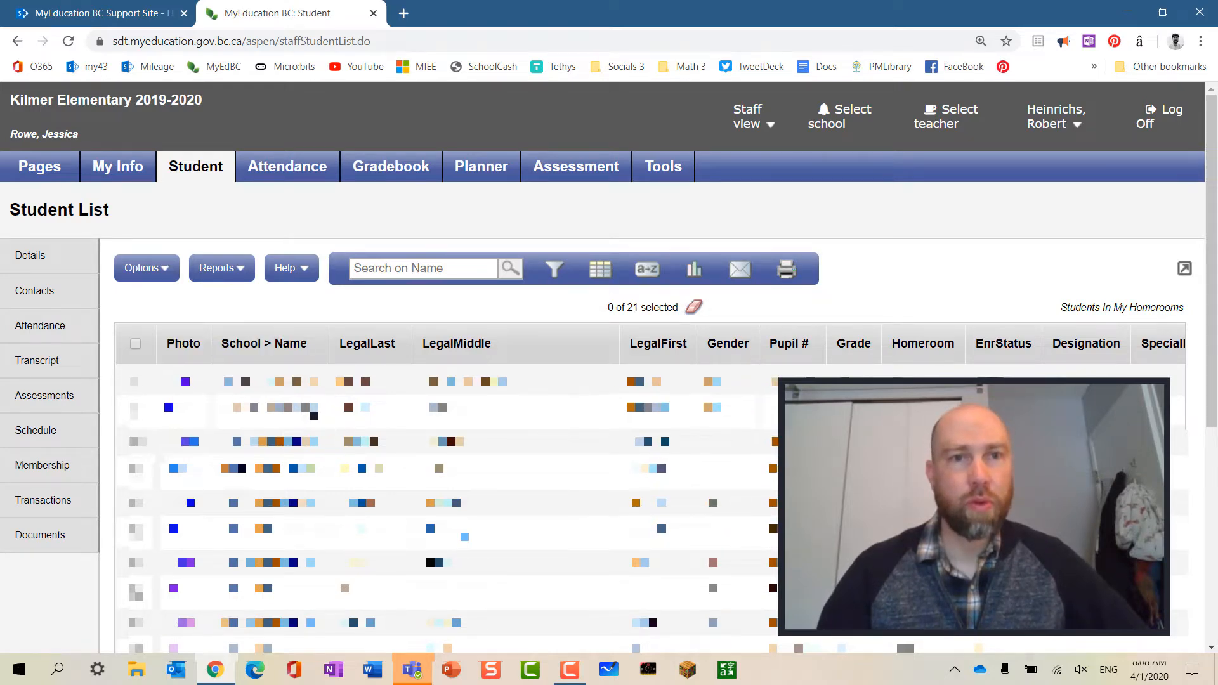
{"action": "scroll", "scroll_direction": "down", "scroll_amount": 3}
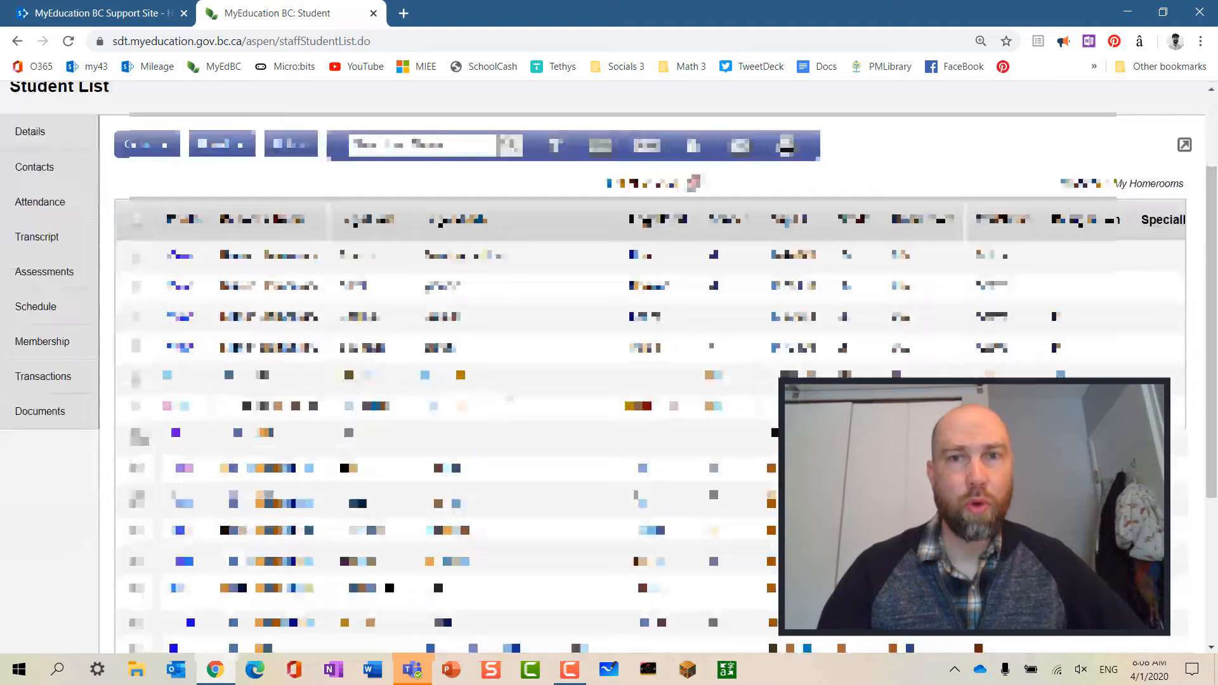
{"action": "scroll", "scroll_direction": "down", "scroll_amount": 3}
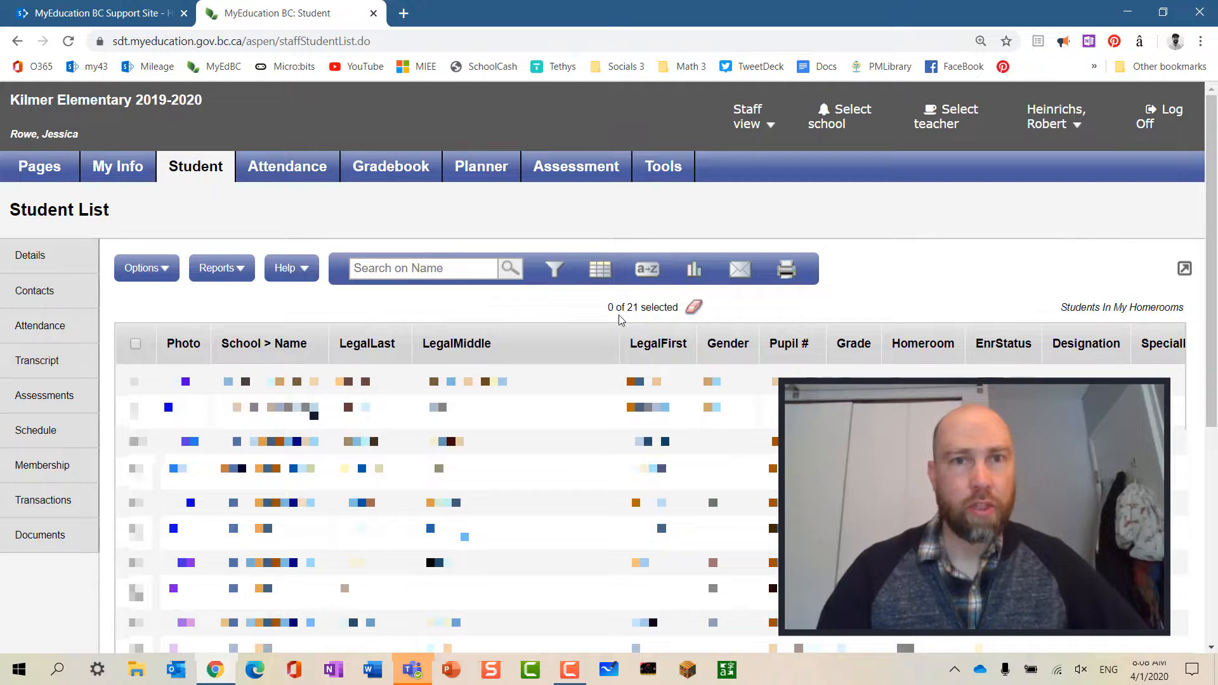
{"action": "scroll", "scroll_direction": "down", "scroll_amount": 3}
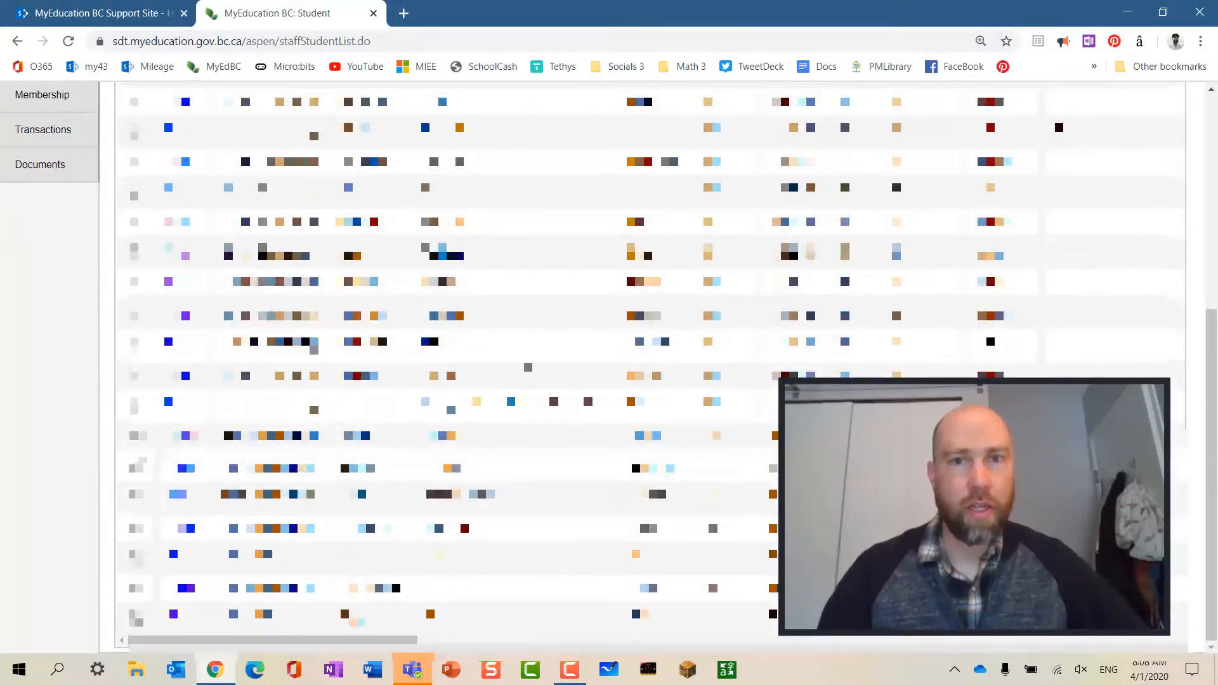
Start a mass email addressed to contacts, not students, including alternate email addresses (38 recipients).
{"action": "left_click", "coordinate": [146, 268]}
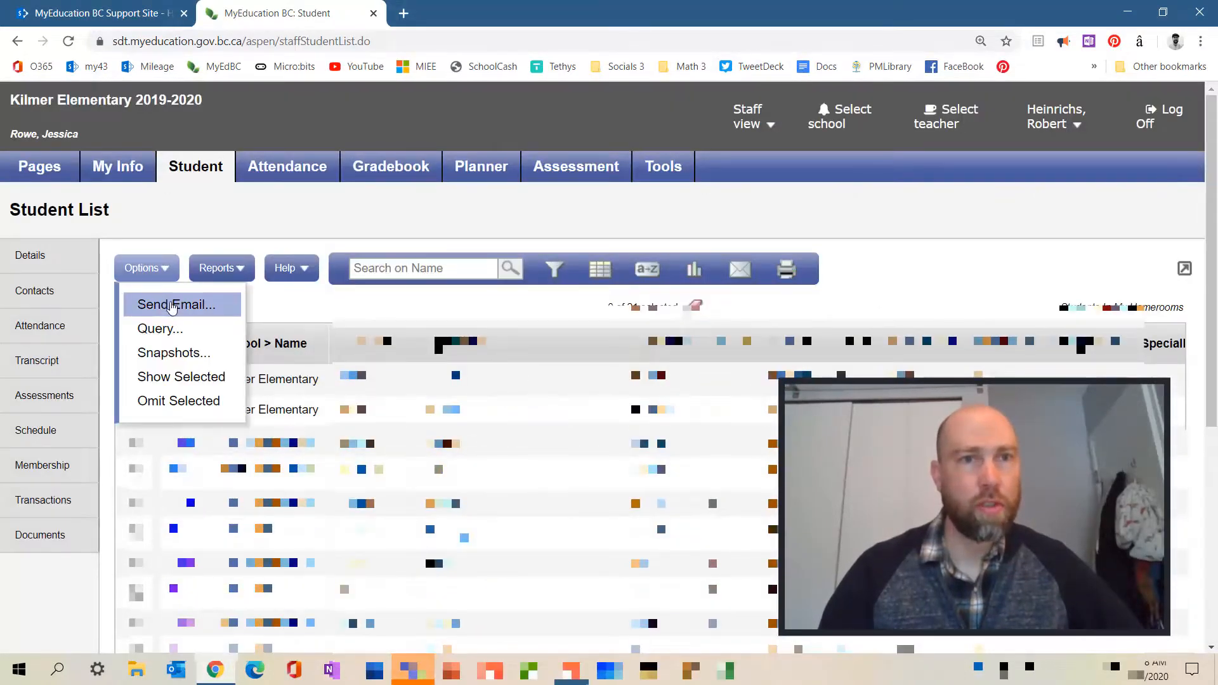
{"action": "left_click", "coordinate": [176, 304]}
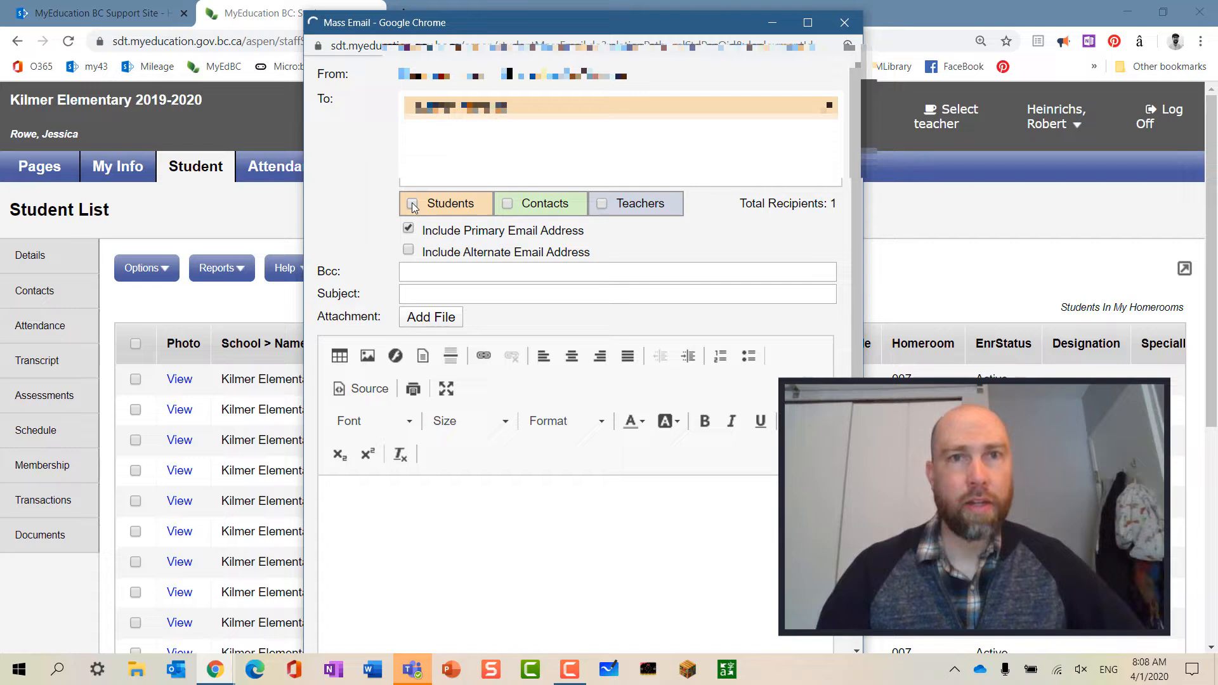
{"action": "left_click", "coordinate": [409, 203]}
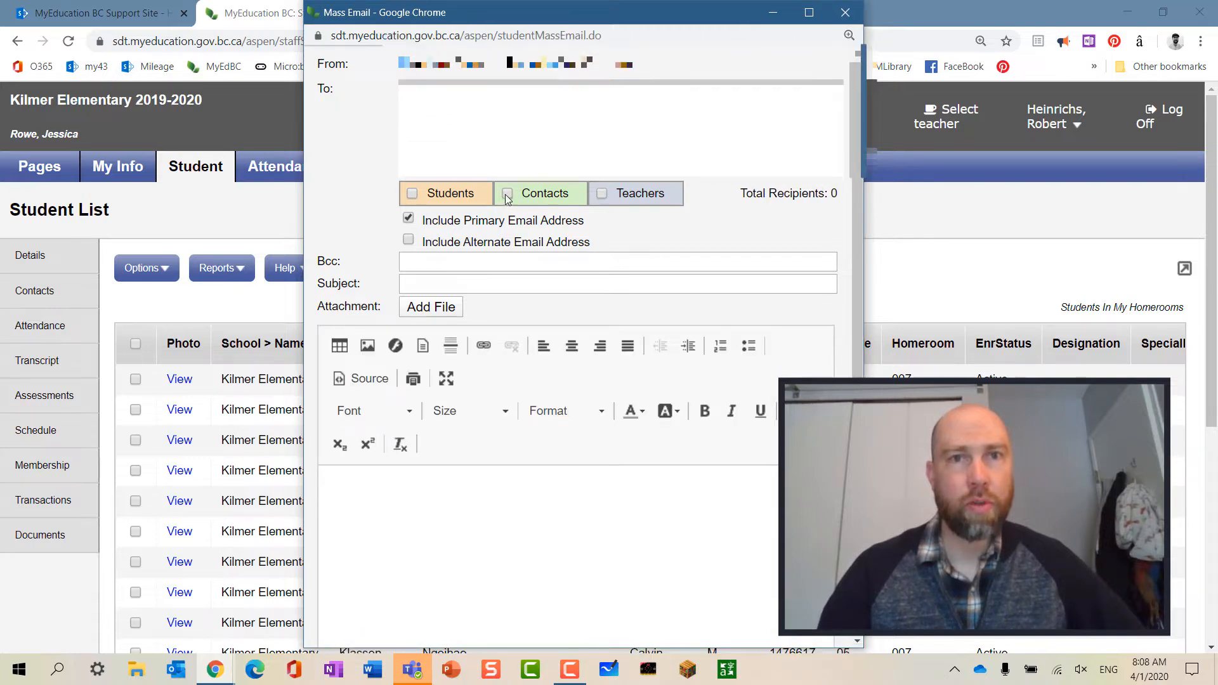
{"action": "left_click", "coordinate": [507, 193]}
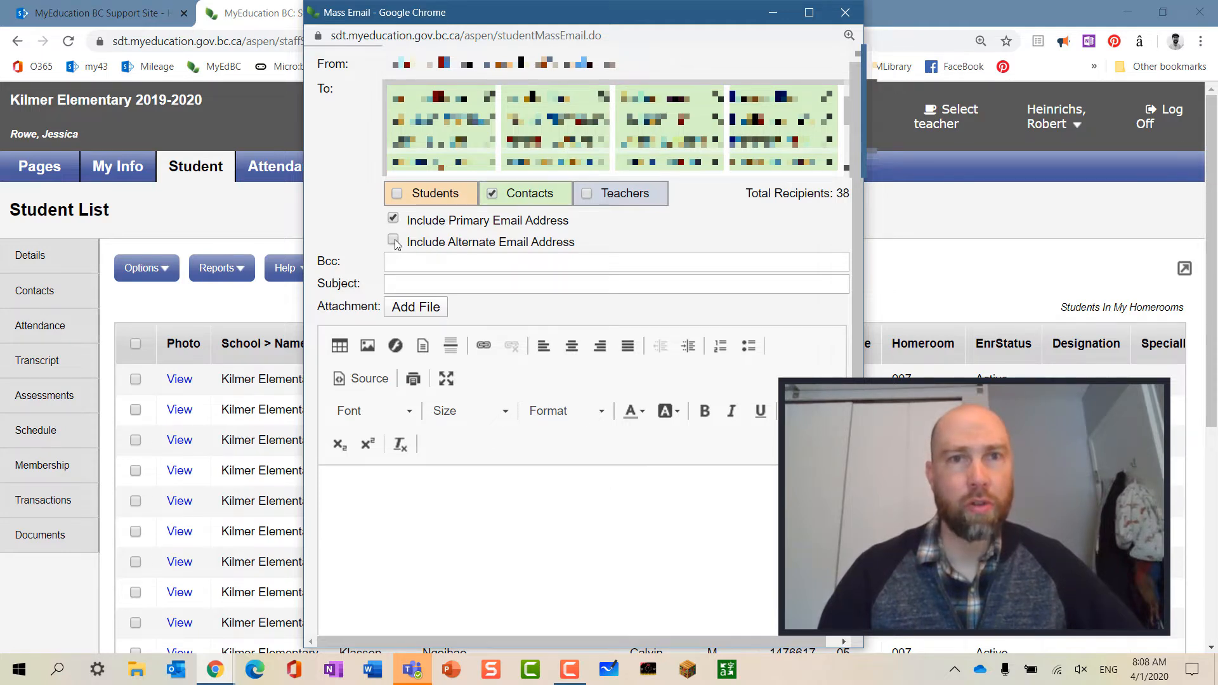
{"action": "left_click", "coordinate": [393, 241]}
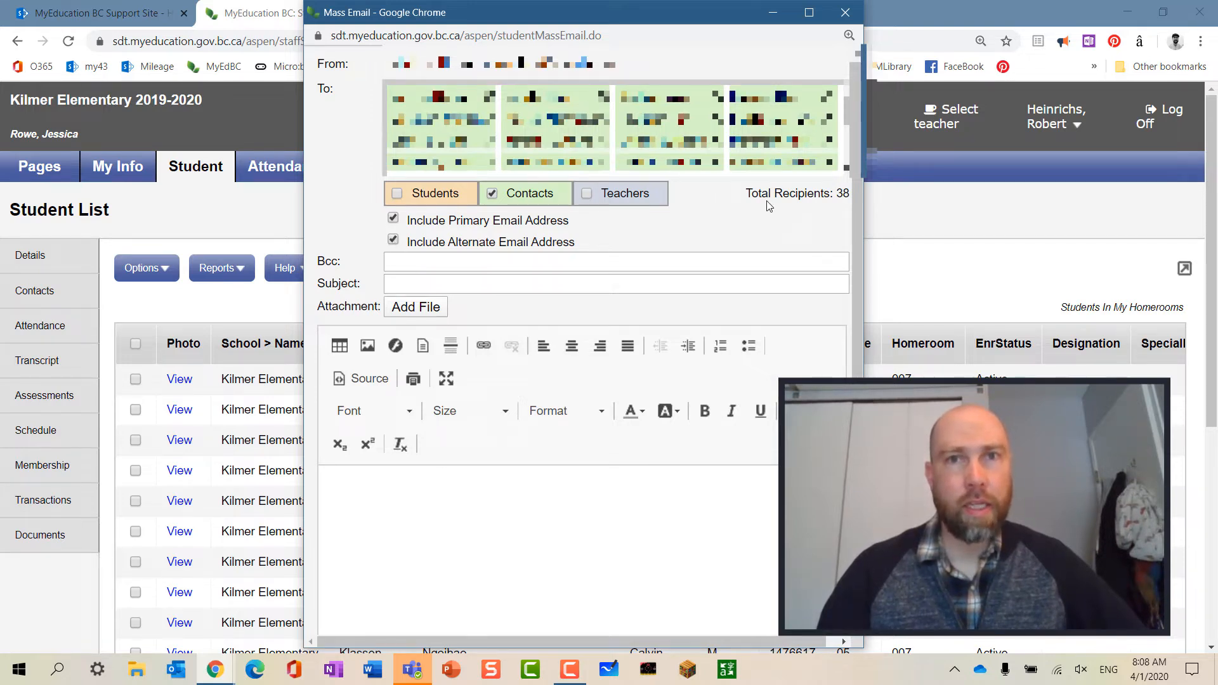
{"action": "mouse_move", "coordinate": [768, 207]}
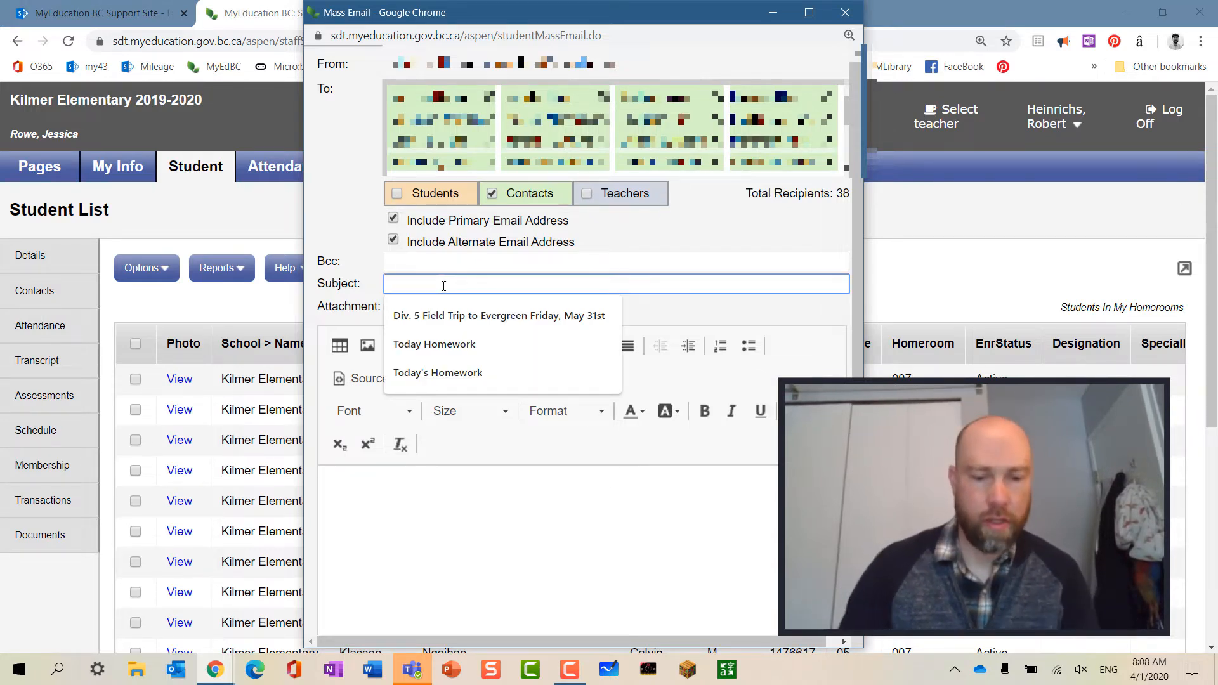
Draft subject 'Hello from you teacher' and greeting 'Good morning,', then cancel the email.
{"action": "type", "text": "Hello"}
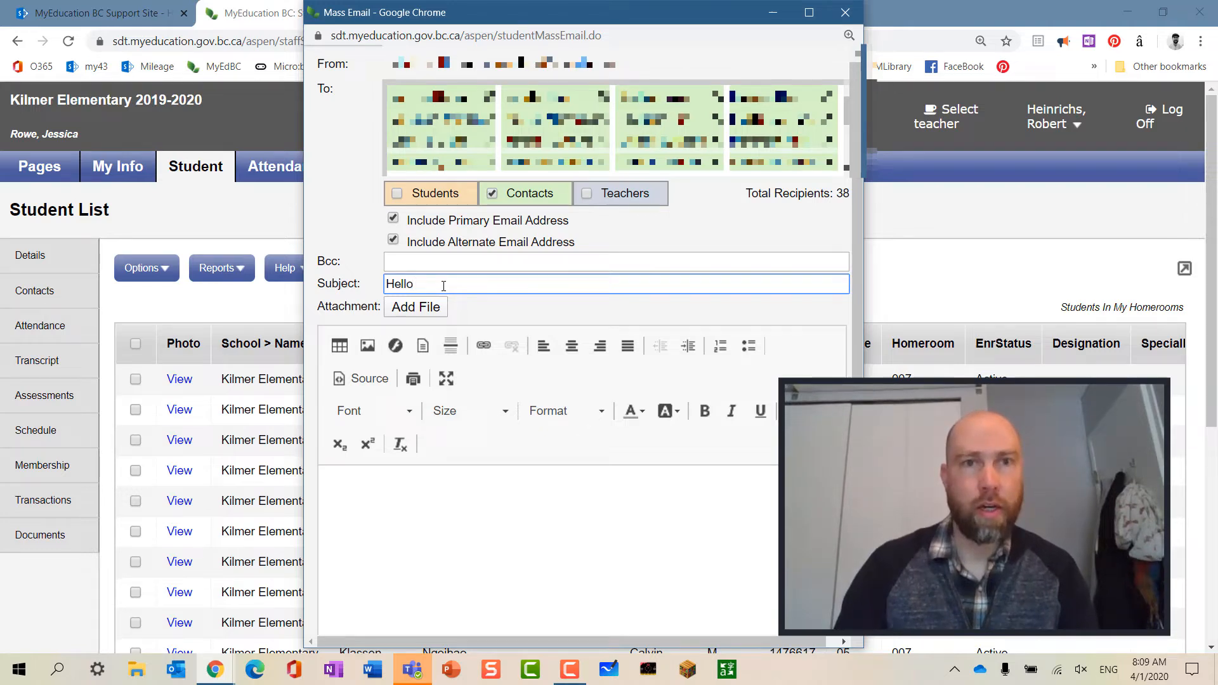
{"action": "type", "text": "from you"}
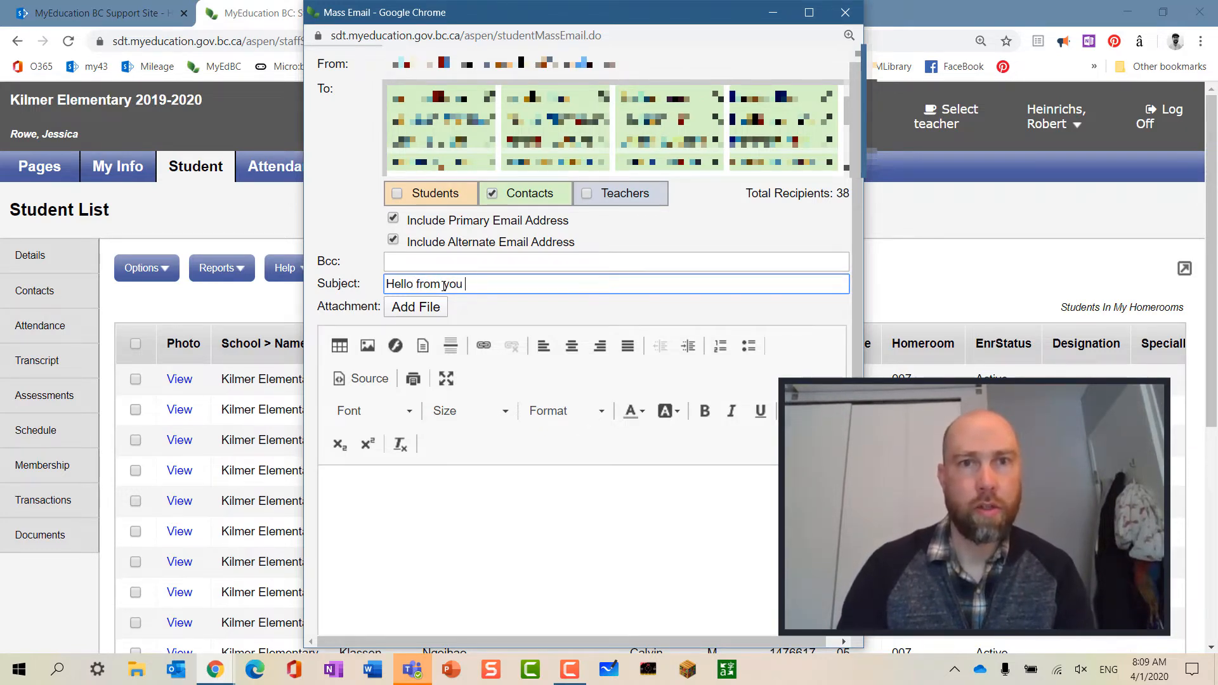
{"action": "type", "text": "teacher"}
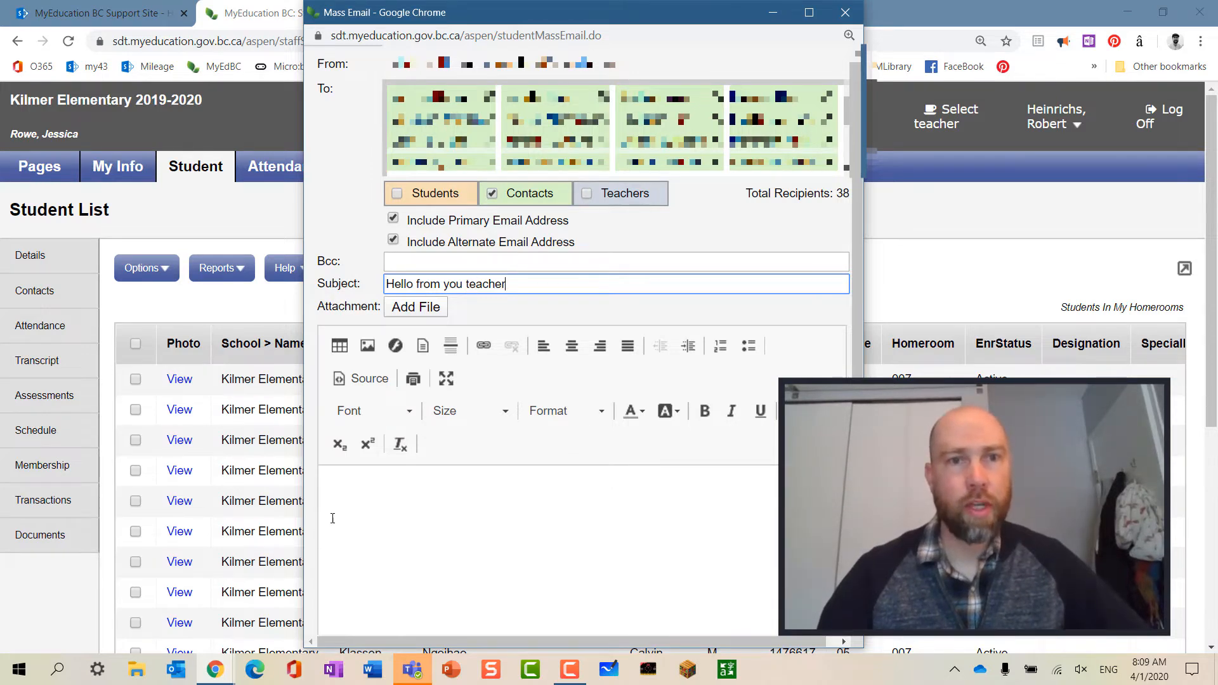
{"action": "type", "text": "Good morning,"}
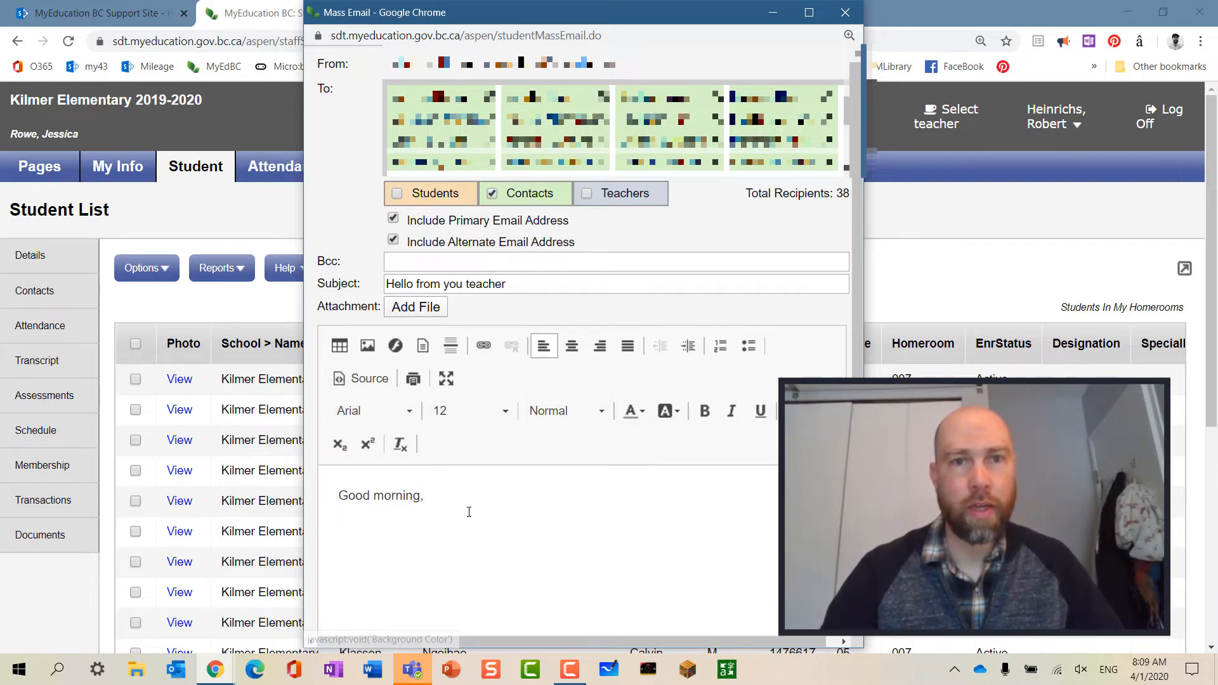
{"action": "scroll", "scroll_direction": "down", "scroll_amount": 3}
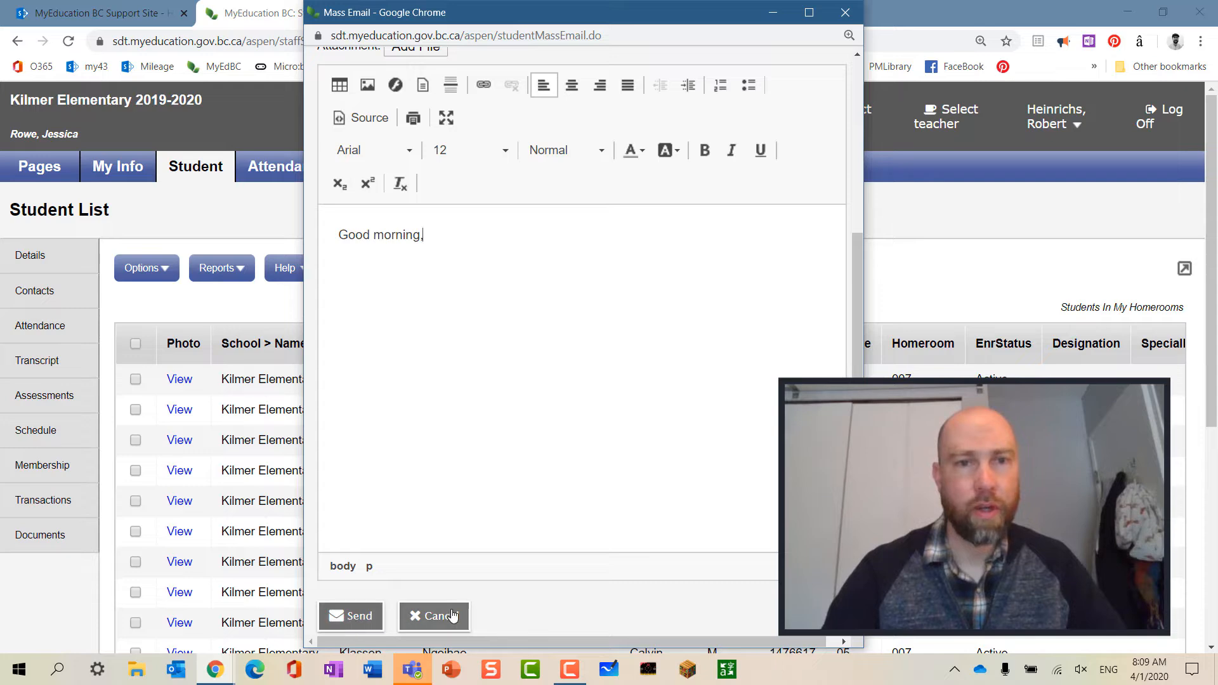
{"action": "left_click", "coordinate": [434, 616]}
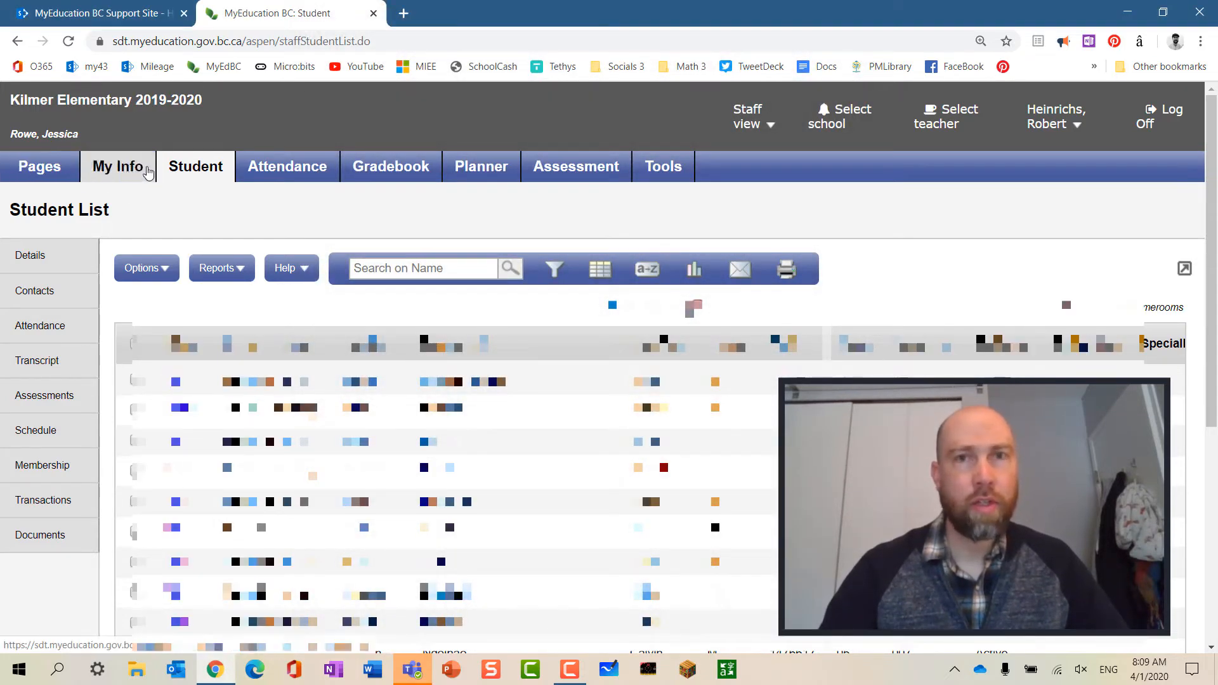
{"action": "mouse_move", "coordinate": [265, 217]}
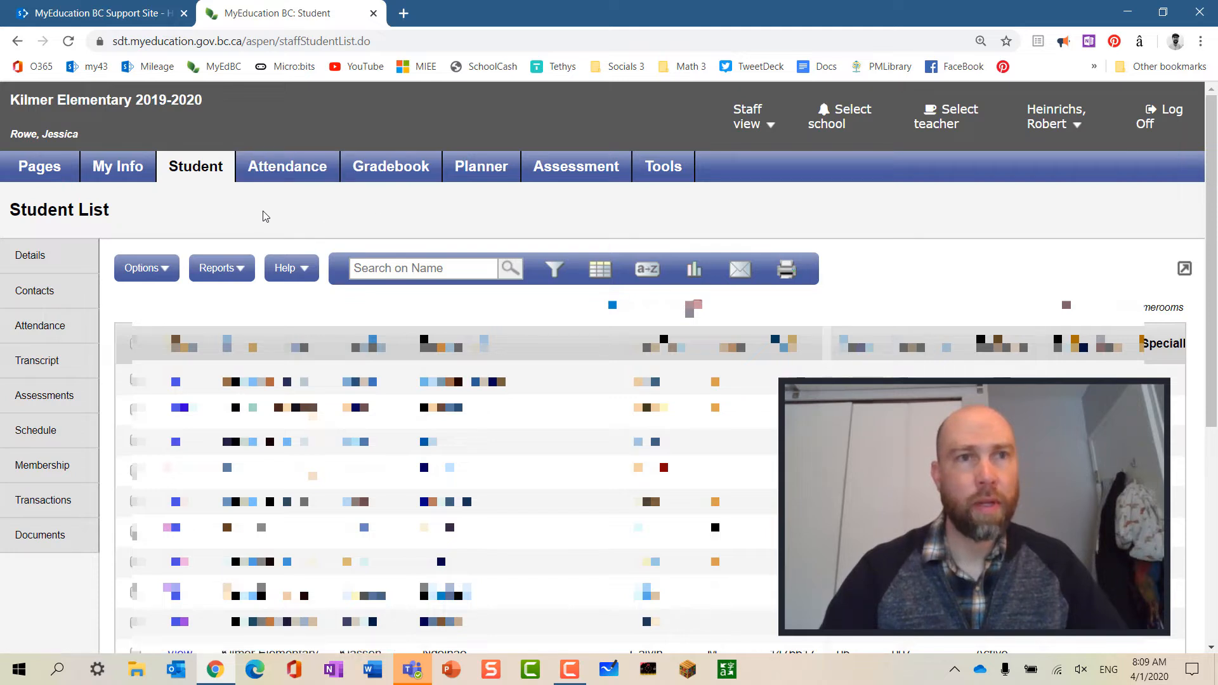
{"action": "mouse_move", "coordinate": [39, 184]}
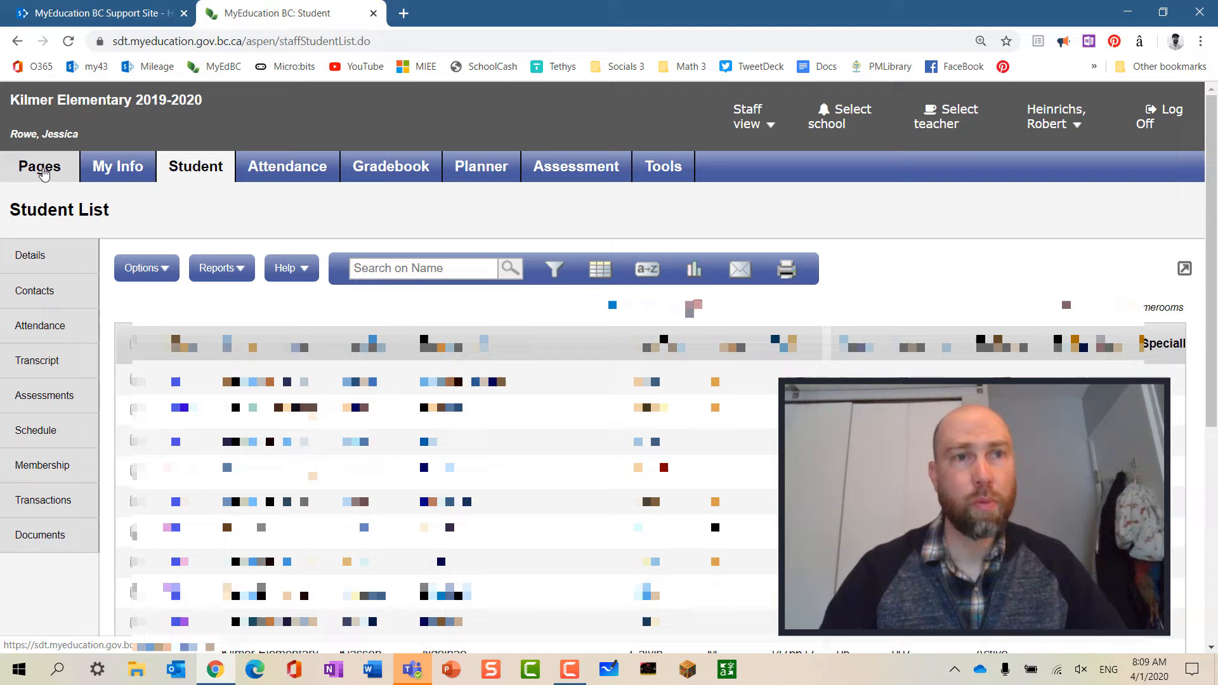
{"action": "mouse_move", "coordinate": [152, 193]}
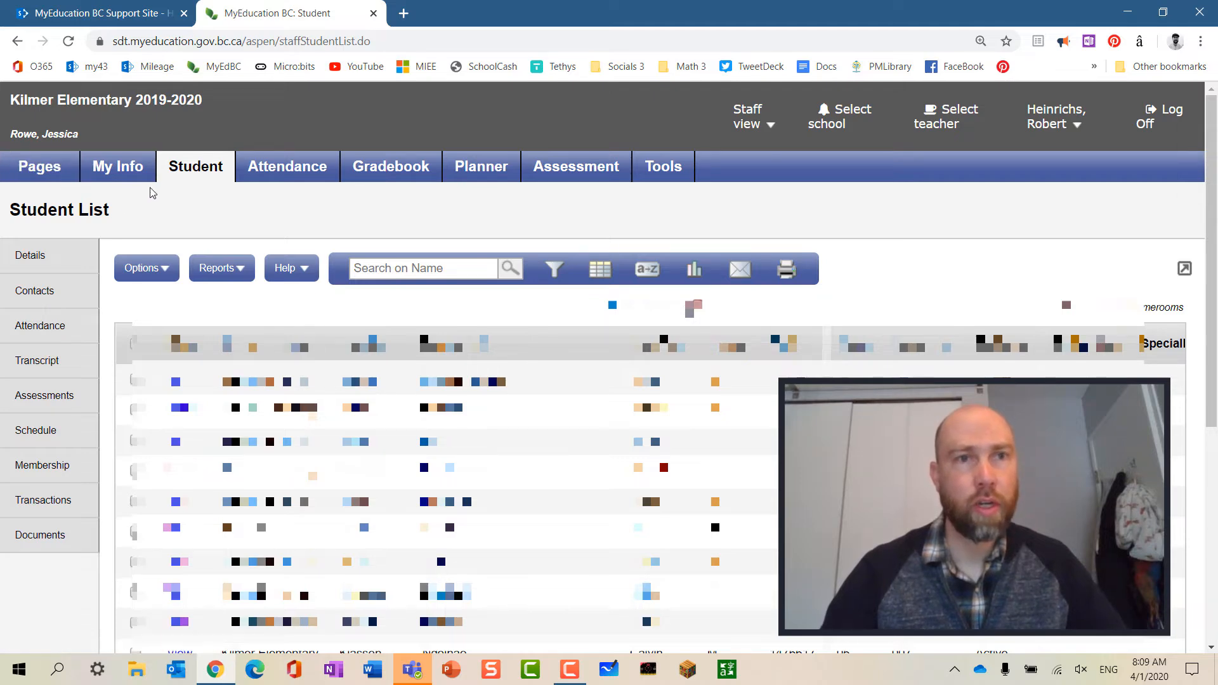
{"action": "mouse_move", "coordinate": [392, 164]}
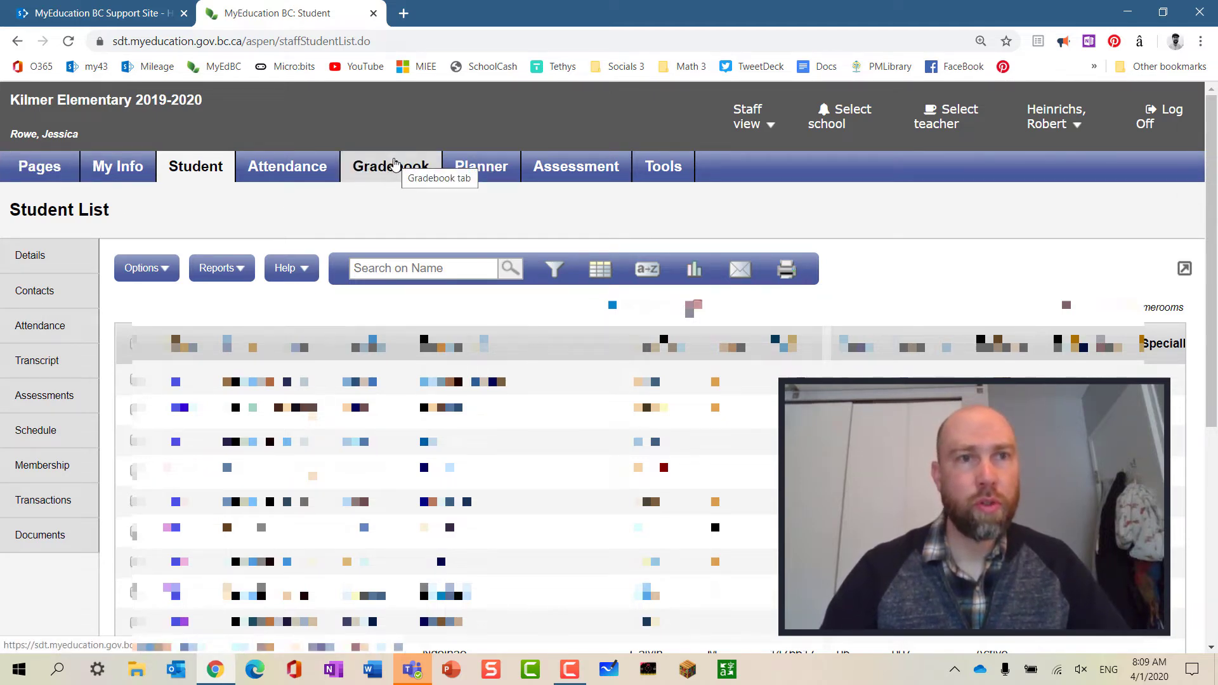
Show the Gradebook Class List with its 14 current classes.
{"action": "left_click", "coordinate": [391, 167]}
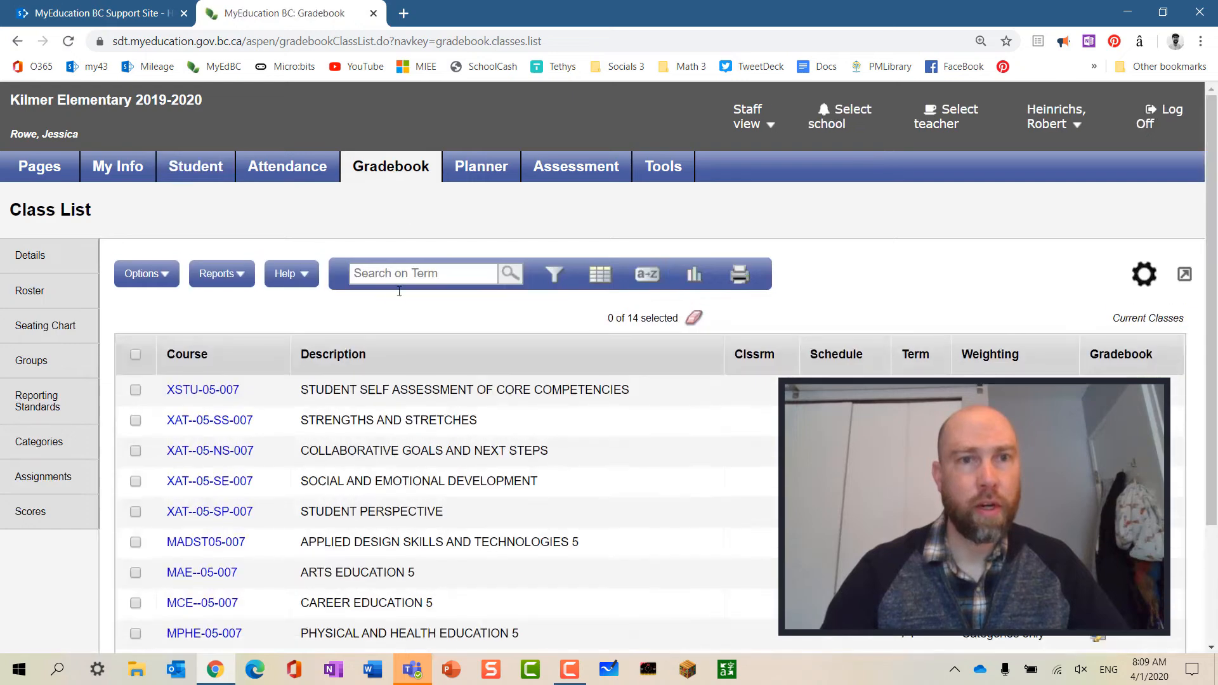
{"action": "scroll", "scroll_direction": "down", "scroll_amount": 3}
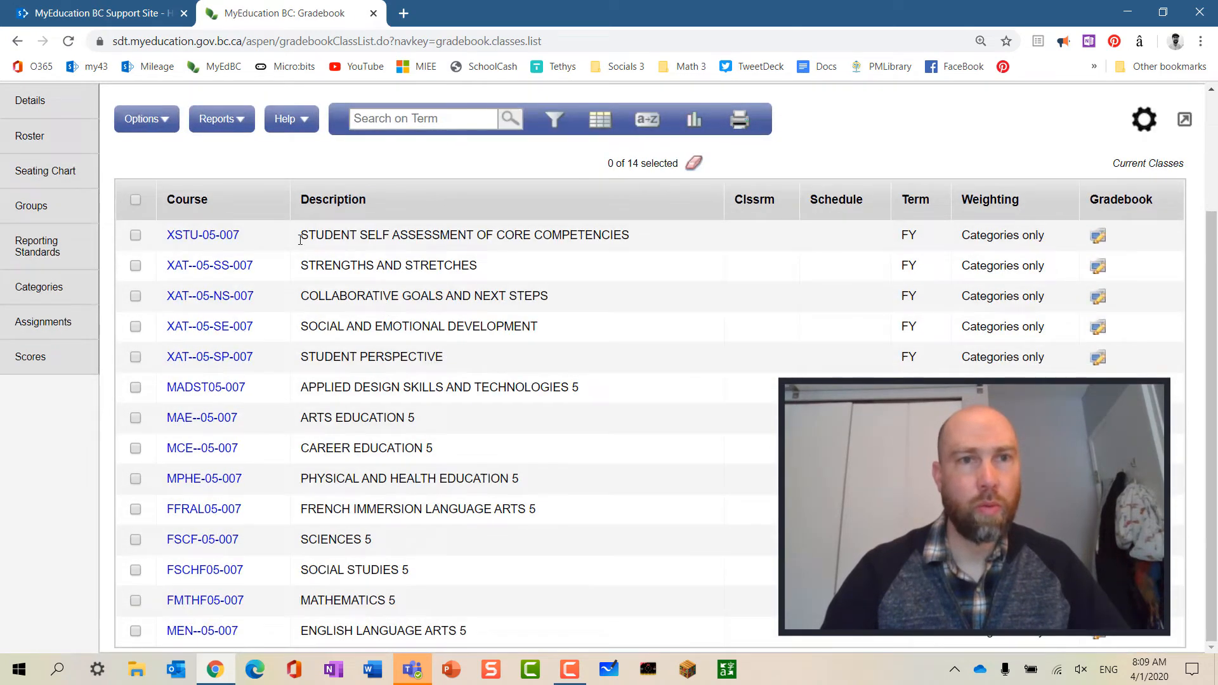
{"action": "mouse_move", "coordinate": [225, 330]}
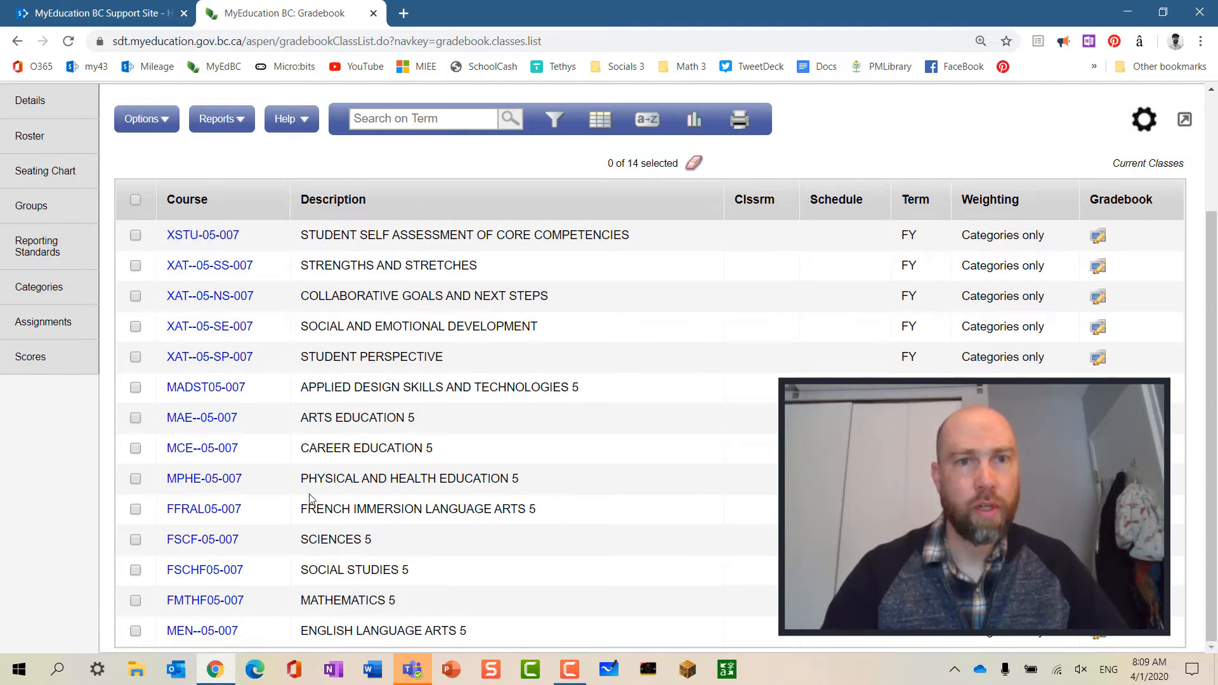
Open the FSCHF05-007 Social Studies 5 roster of 20 enrolled students.
{"action": "left_click", "coordinate": [210, 296]}
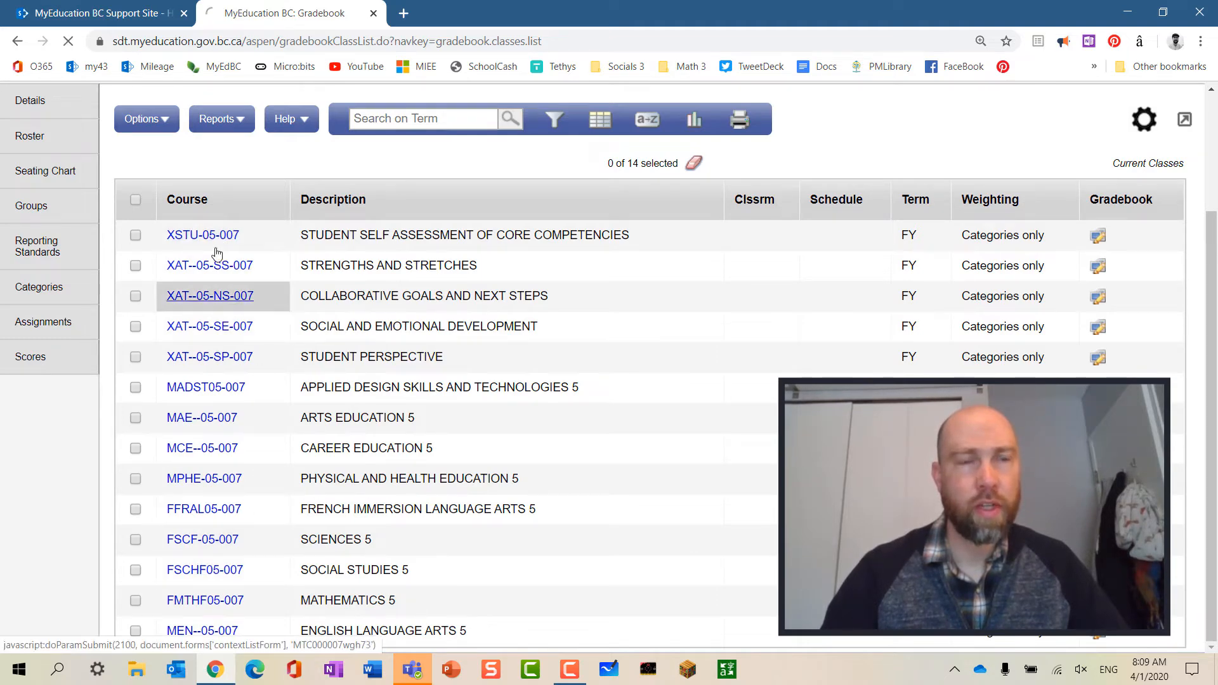
{"action": "left_click", "coordinate": [203, 570]}
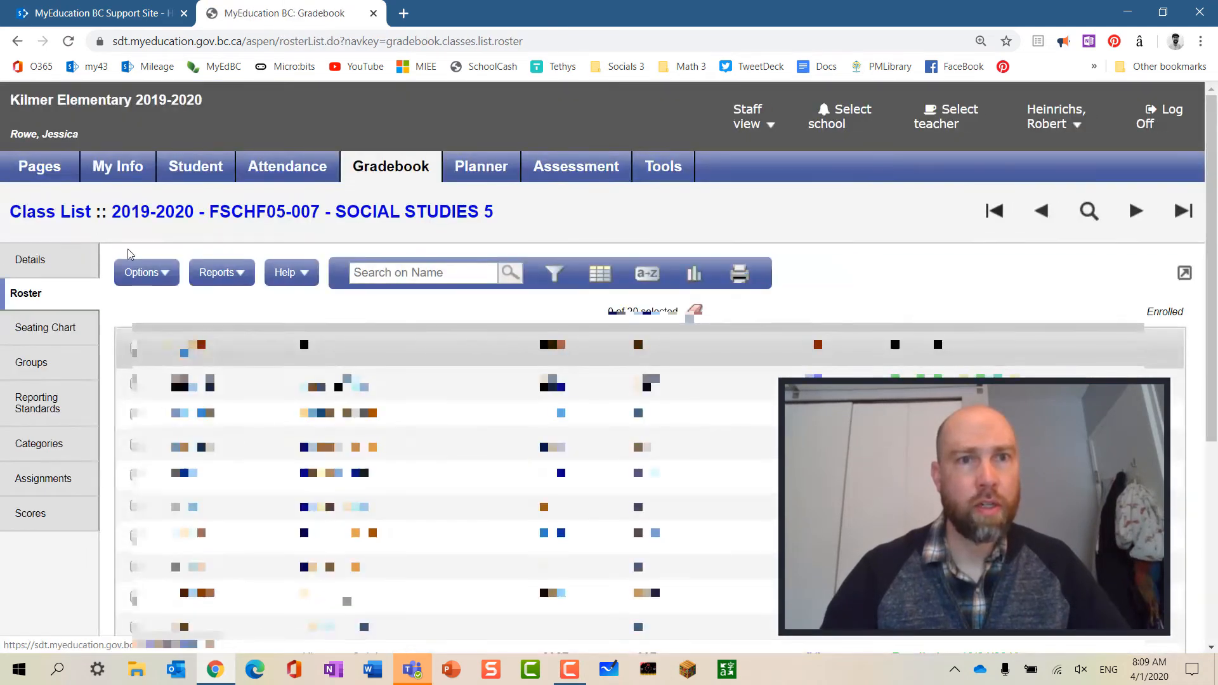
{"action": "scroll", "scroll_direction": "down", "scroll_amount": 3}
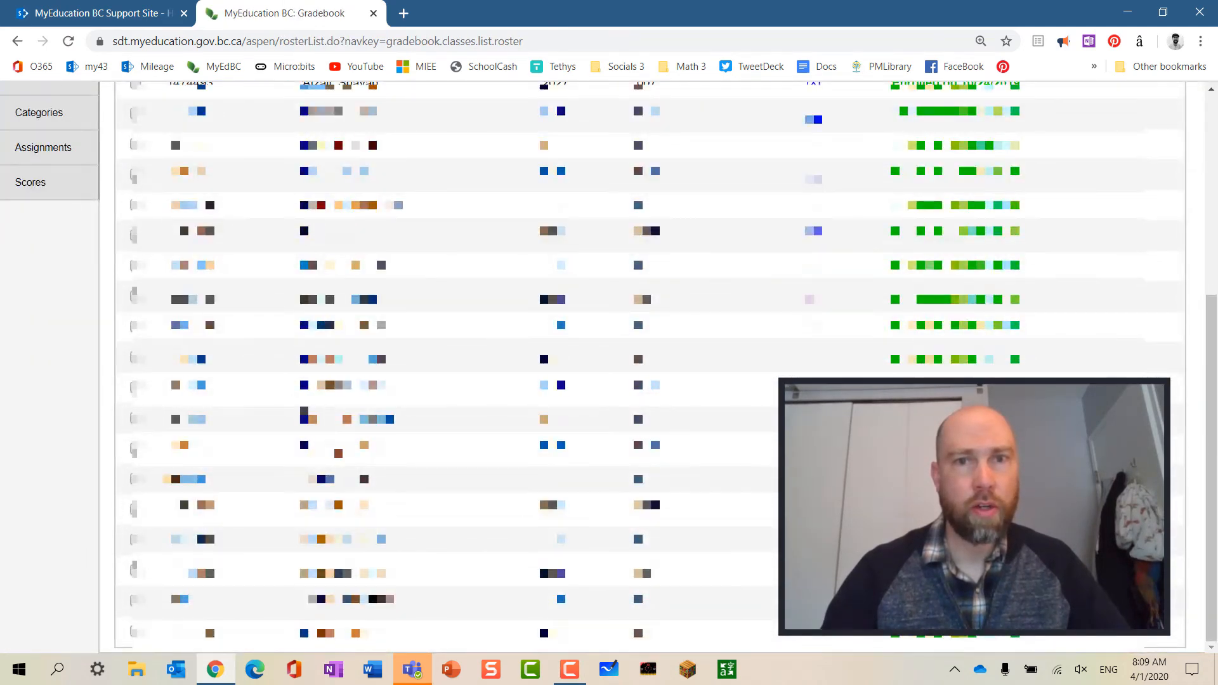
{"action": "scroll", "scroll_direction": "down", "scroll_amount": 3}
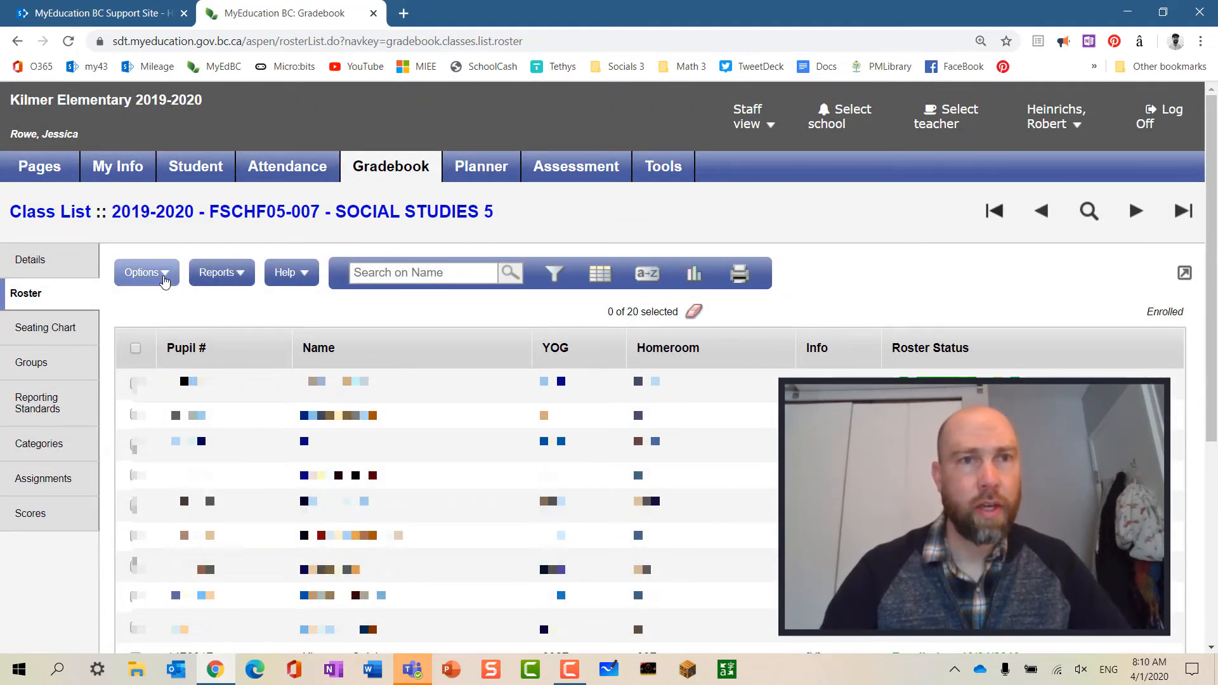
Start a mass email from the roster addressed to the 38 student contacts instead of students.
{"action": "left_click", "coordinate": [146, 272]}
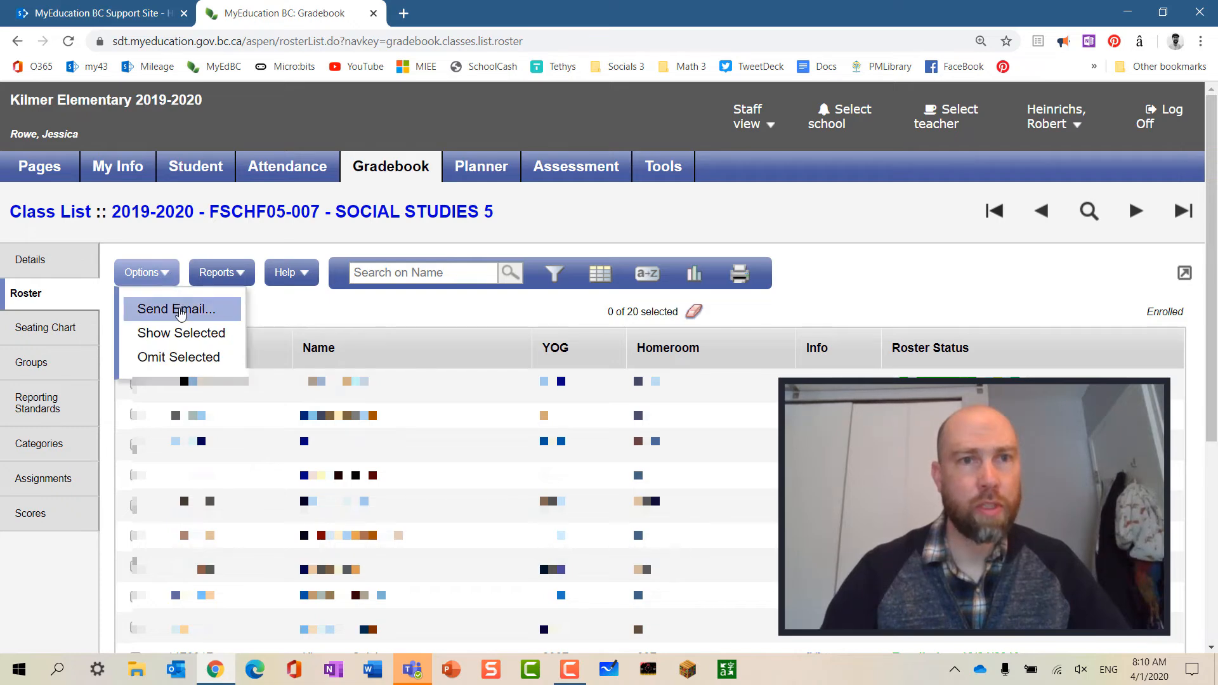
{"action": "left_click", "coordinate": [180, 309]}
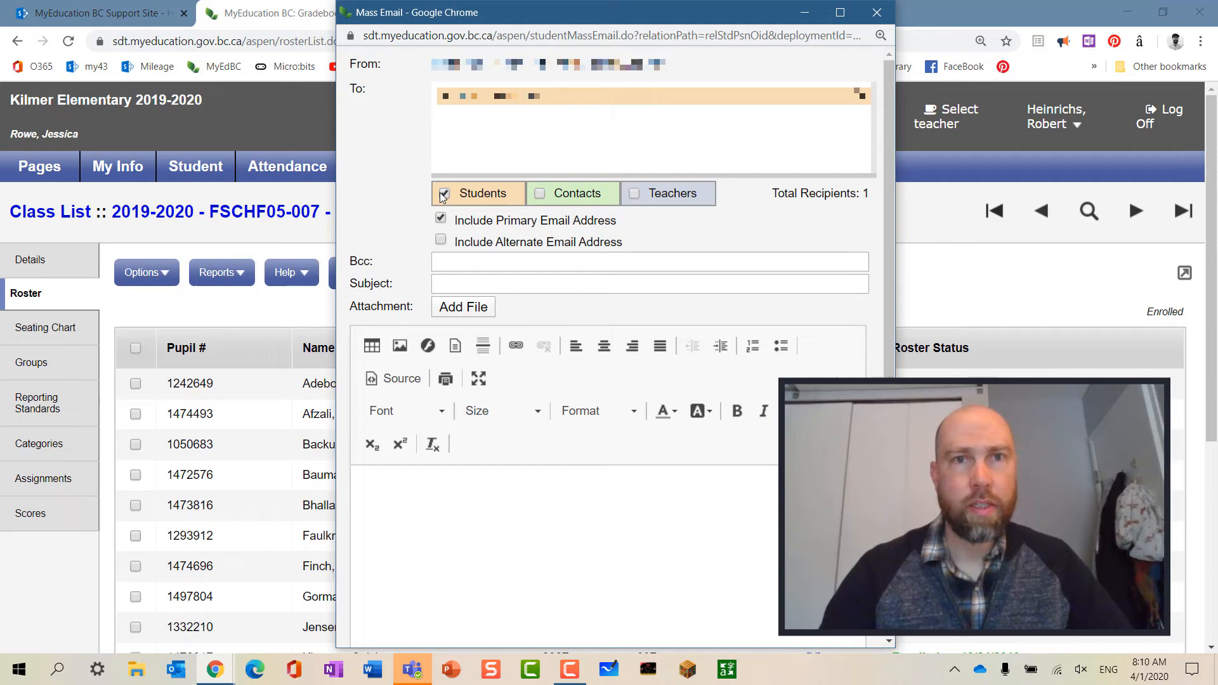
{"action": "left_click", "coordinate": [443, 193]}
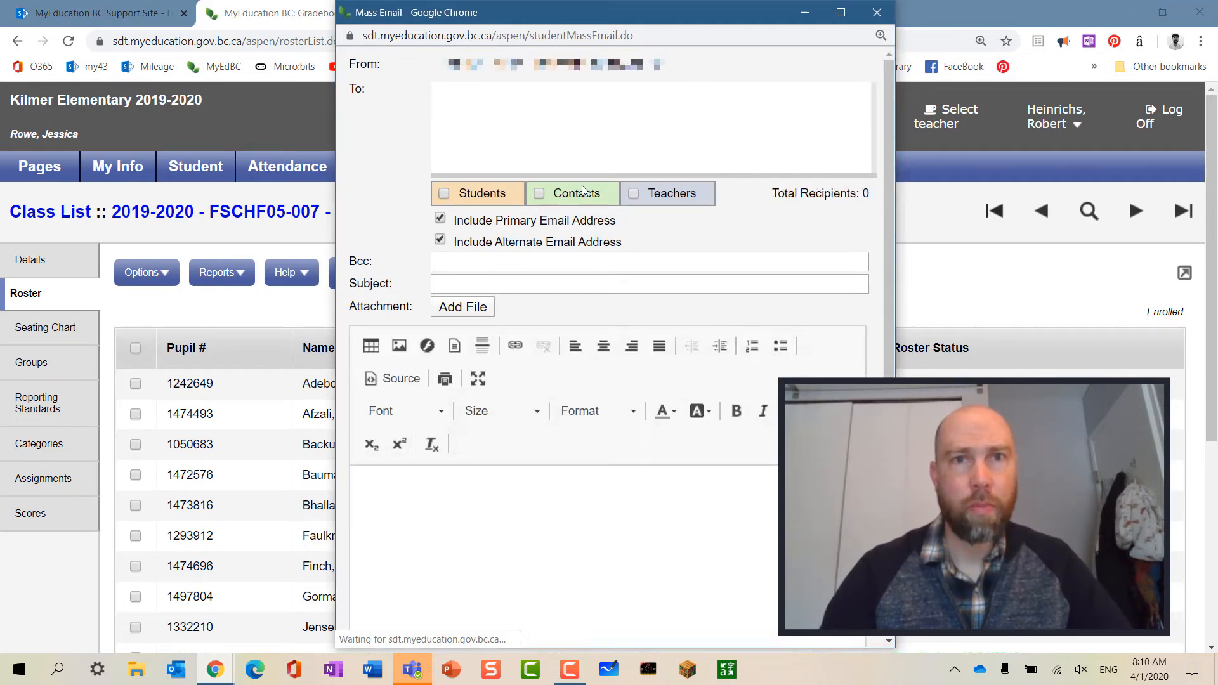
{"action": "left_click", "coordinate": [537, 194]}
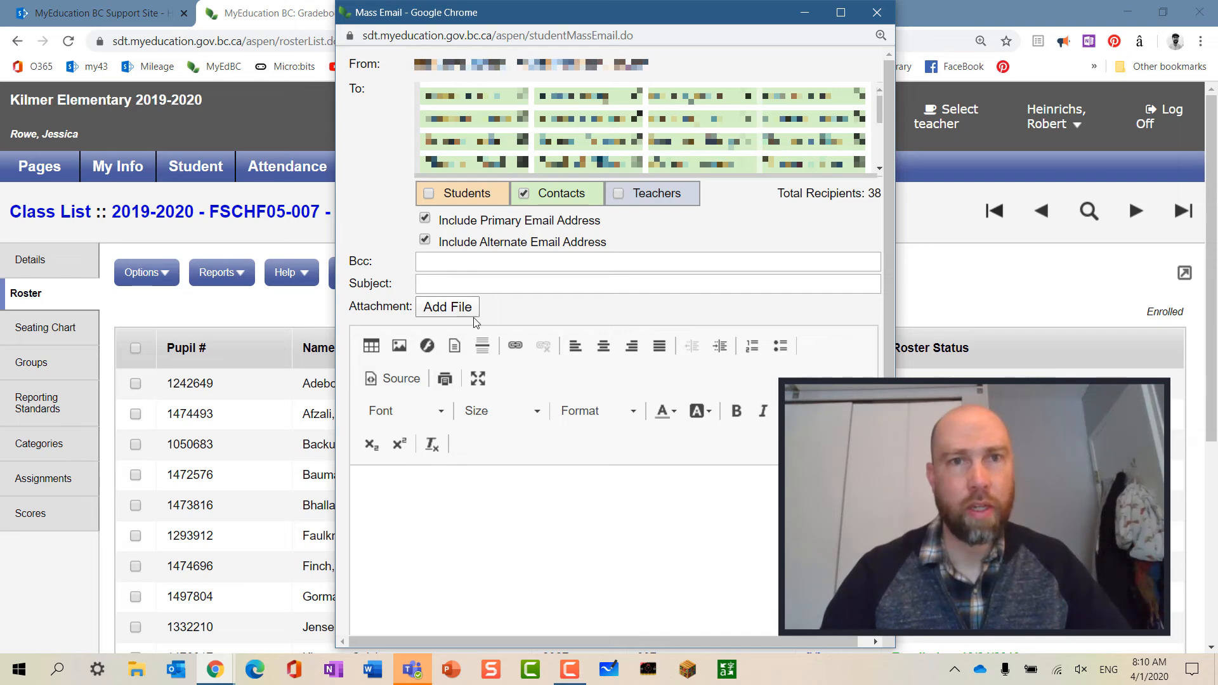
{"action": "scroll", "scroll_direction": "down", "scroll_amount": 3}
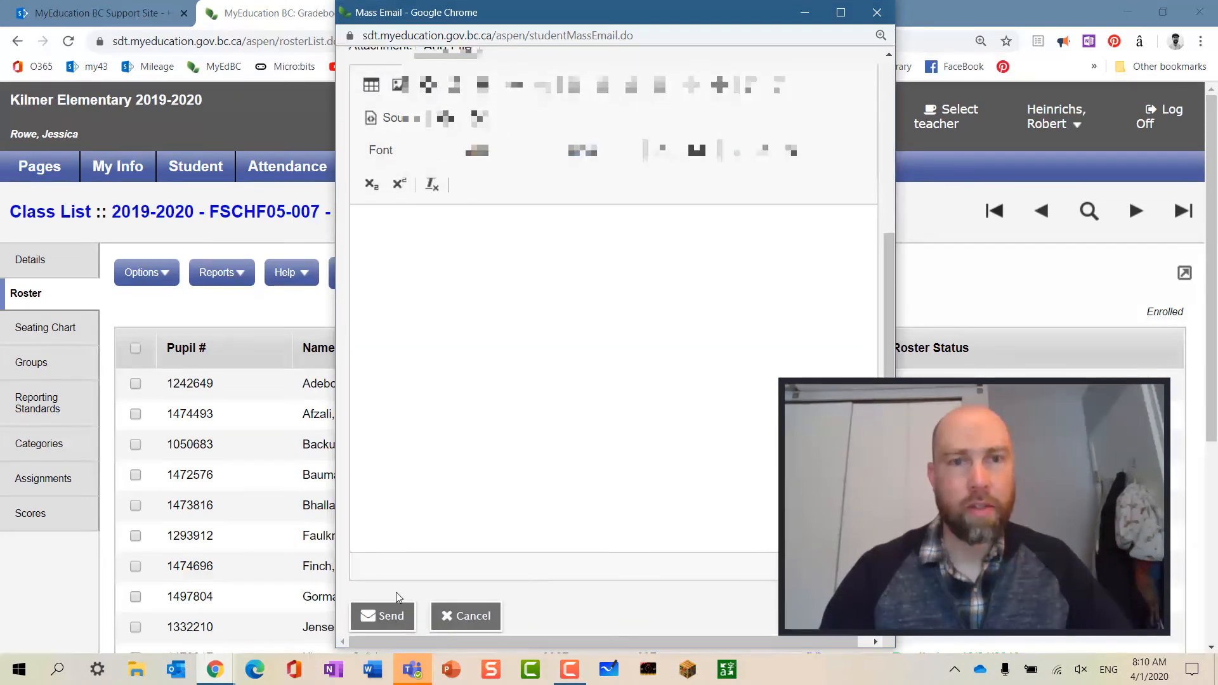